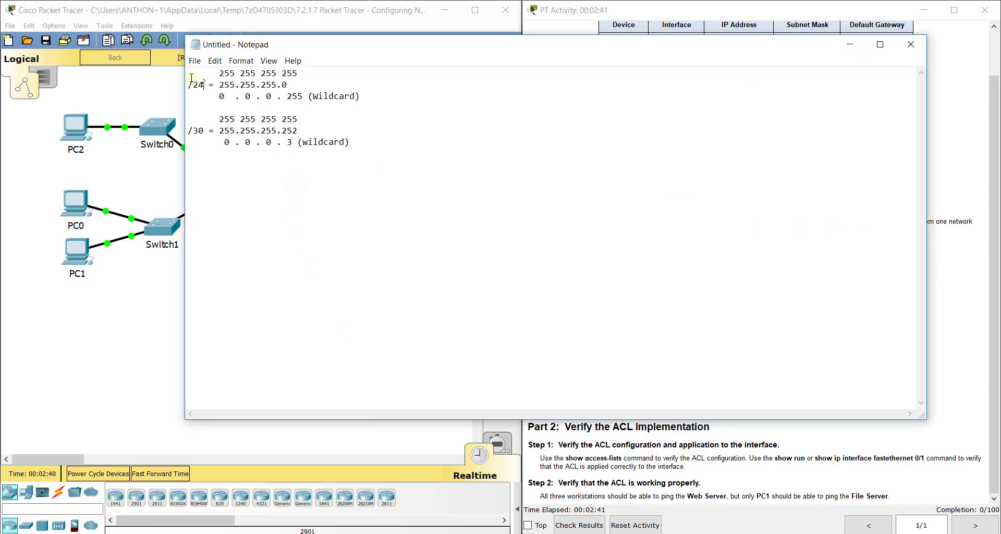
Highlight the all-255 subnet mask, its wildcard values and the /30 mask lines in the notes
double_click(262, 84)
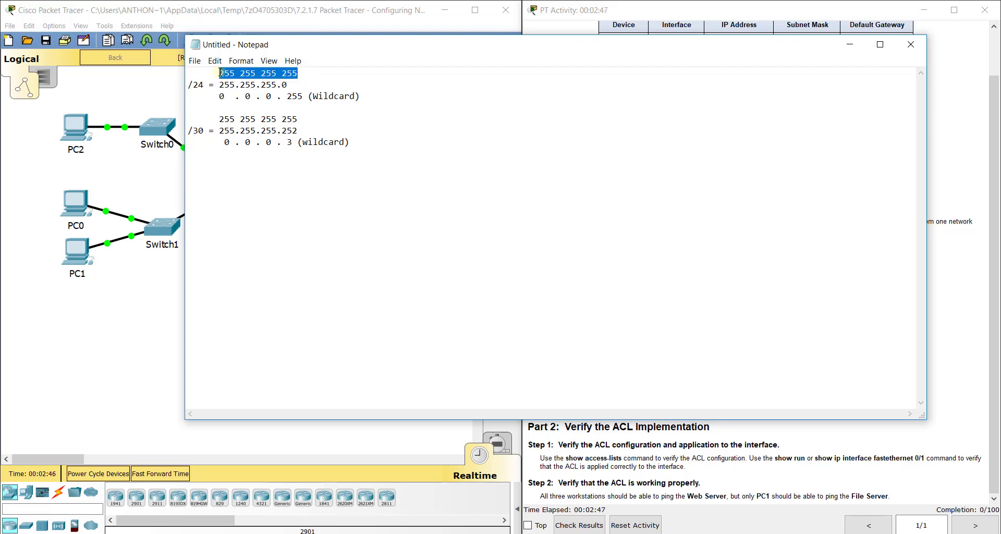
left_click(265, 95)
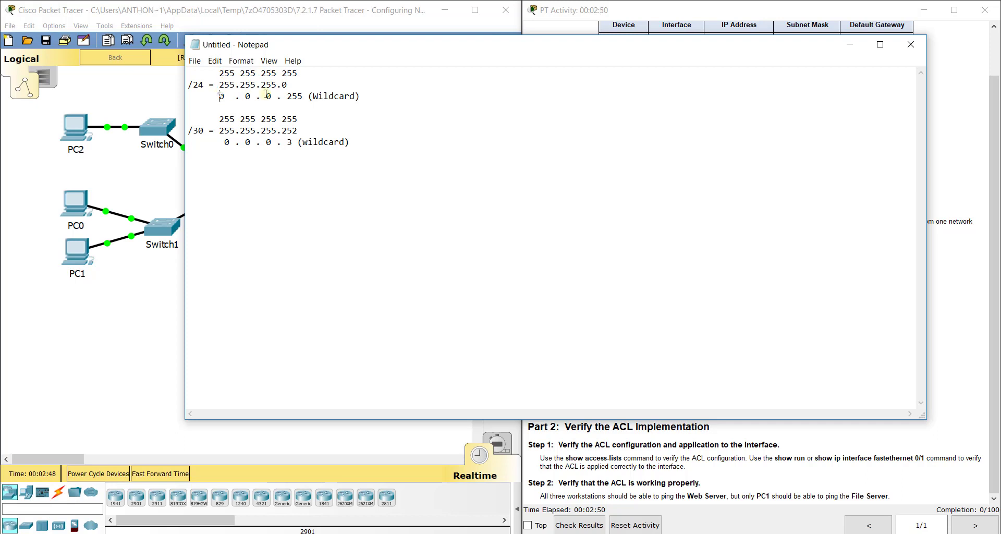
left_click_drag(219, 96, 301, 96)
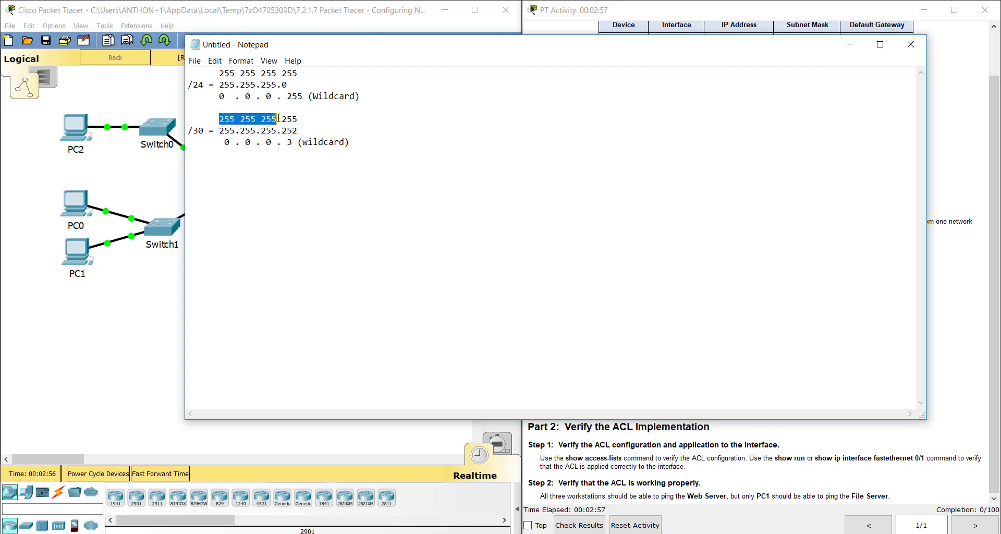
double_click(289, 119)
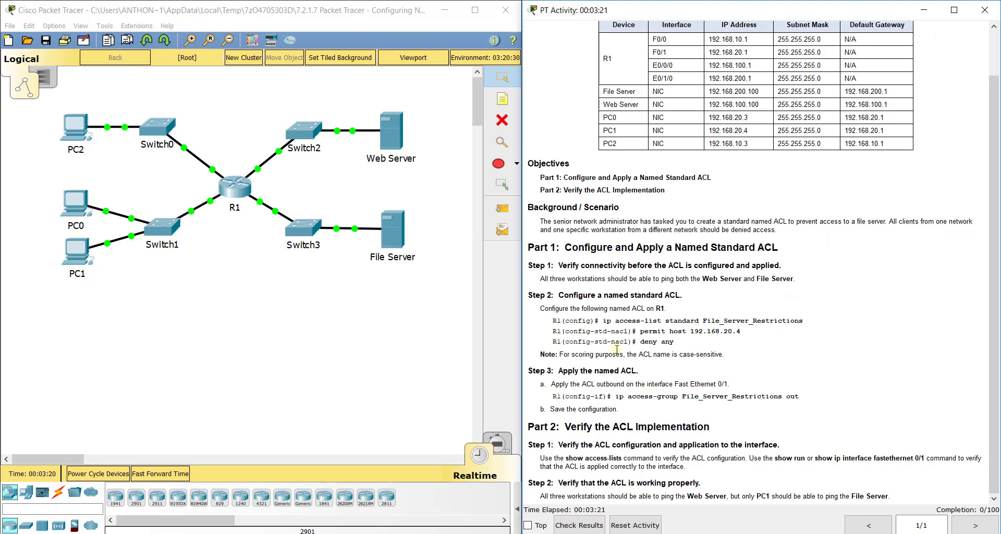
mouse_move(732, 302)
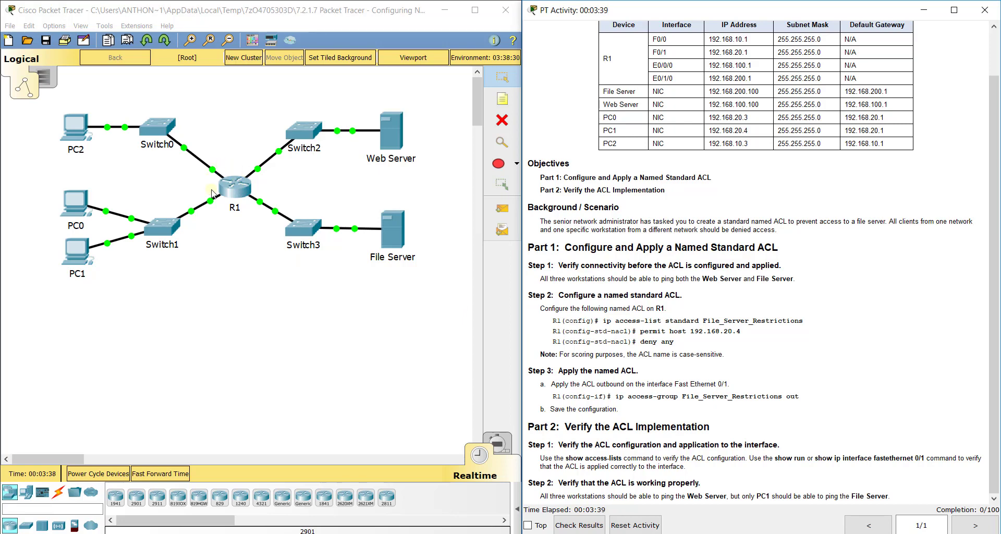
Bring up R1's CLI and get the R1> prompt ready for commands
double_click(235, 185)
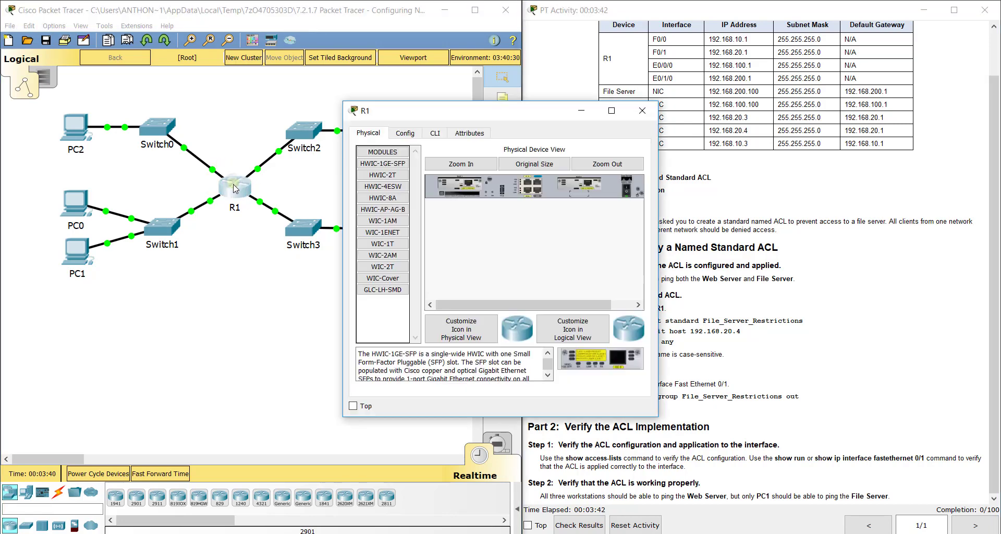
mouse_move(259, 136)
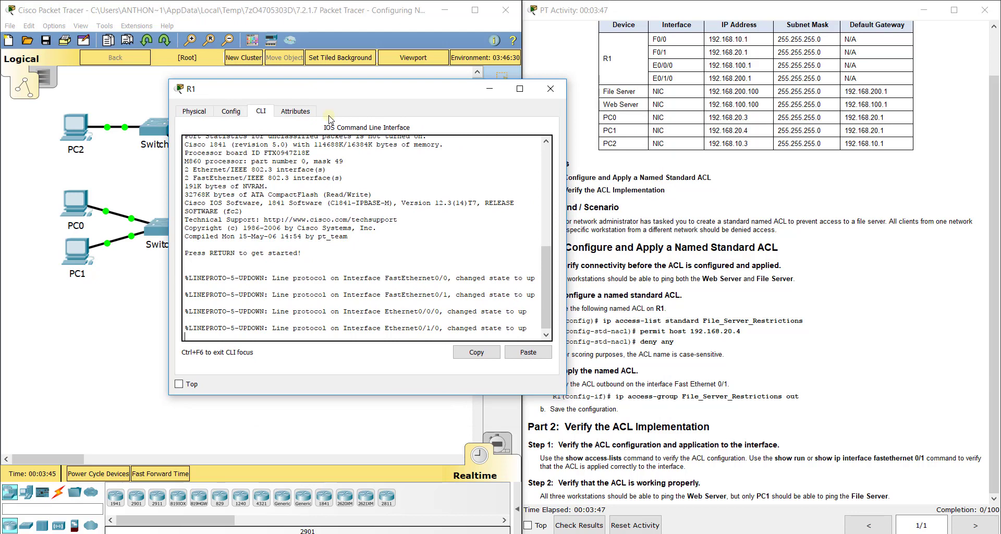
key("return")
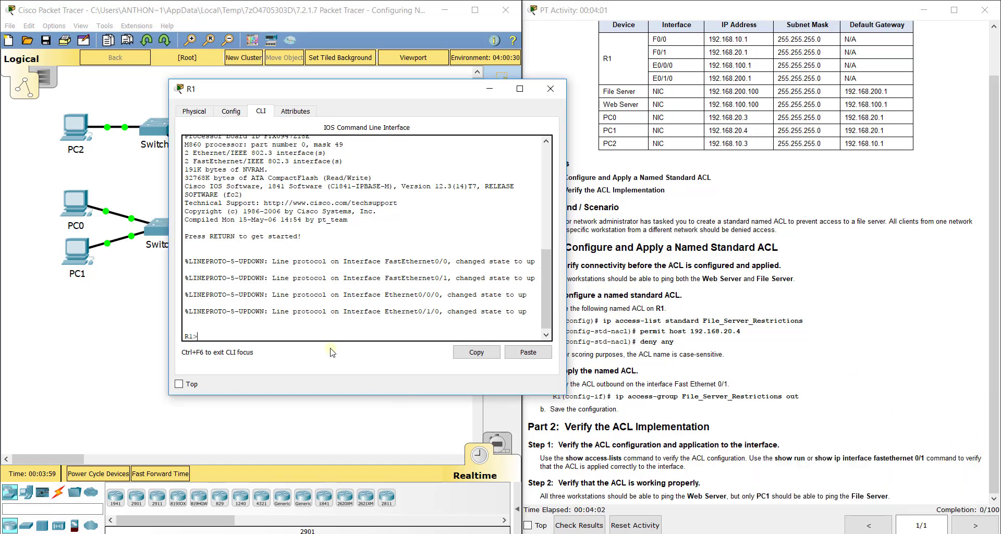
Enter privileged and global config mode, then create ip access-list standard File_Server_Restrictions
type("en")
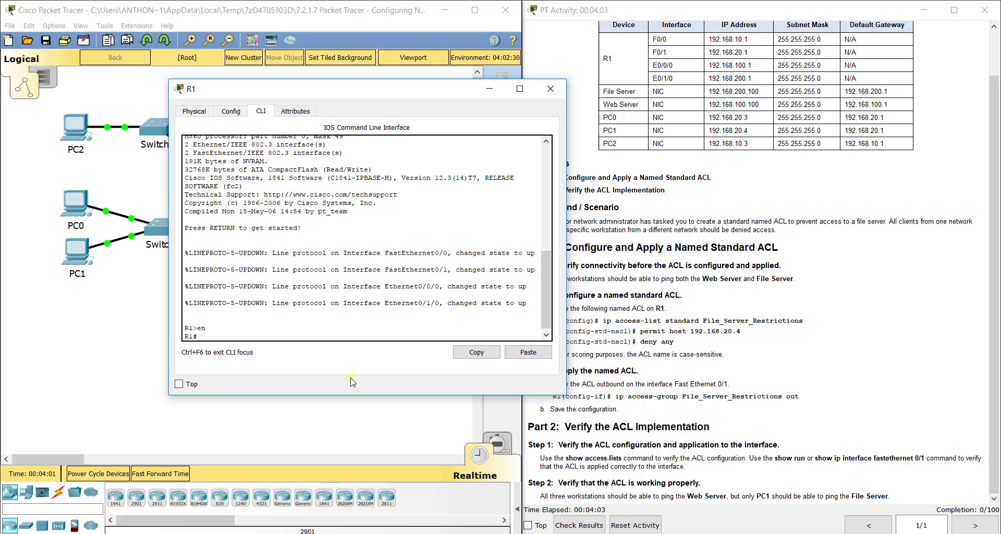
type("config t")
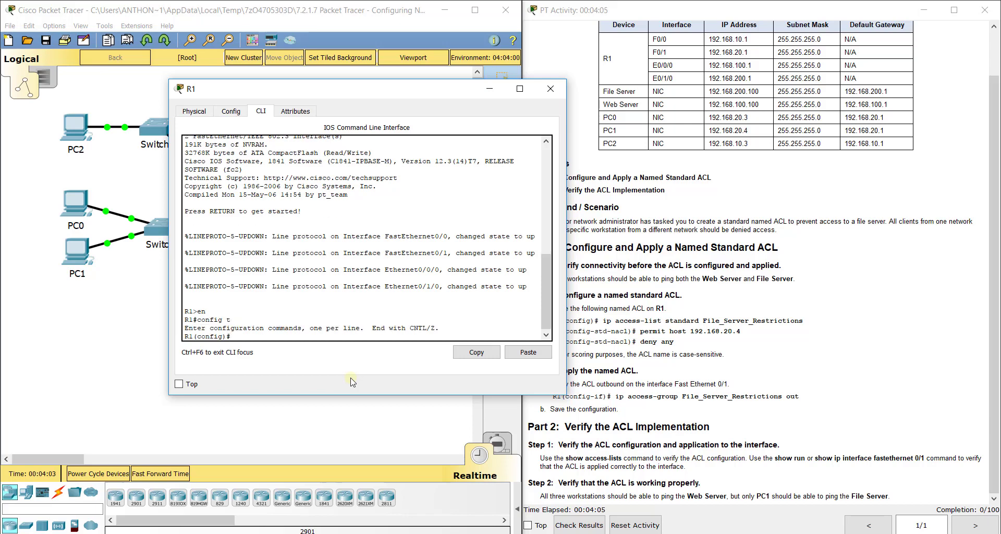
type("ip access-li")
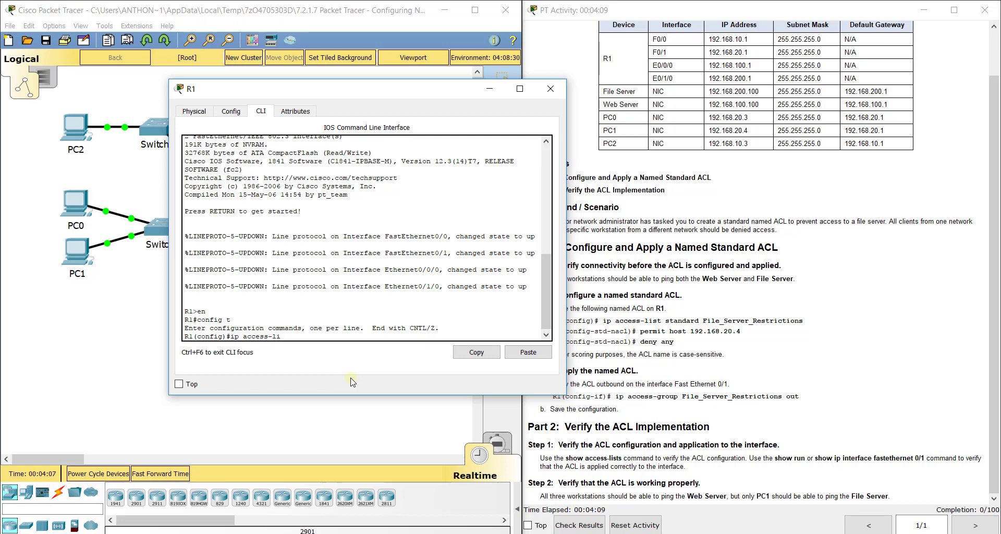
type("st")
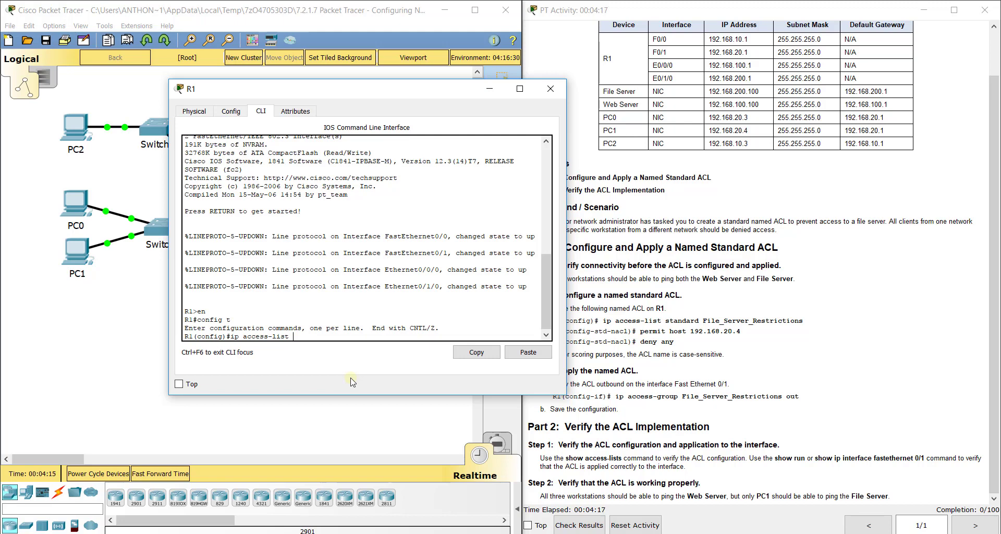
type("standard")
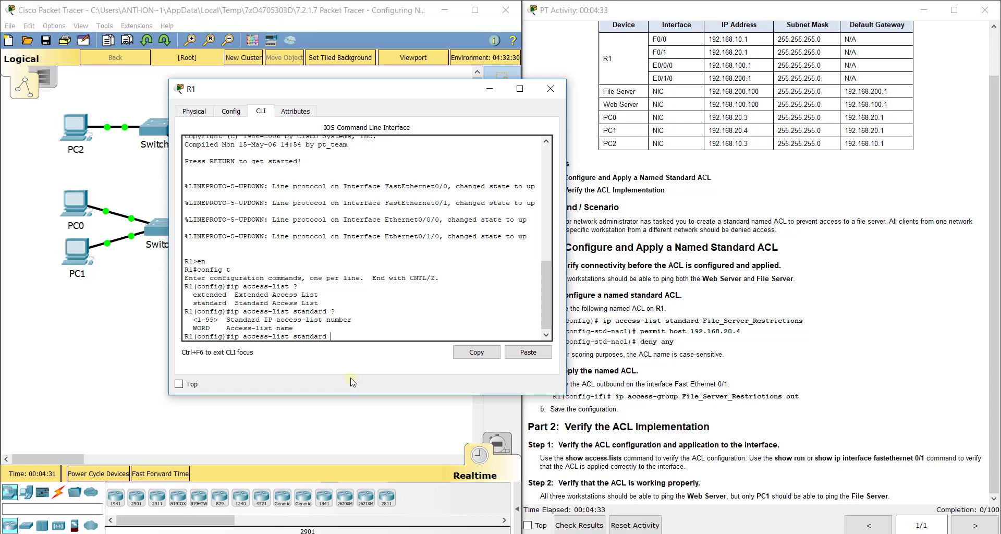
type("File")
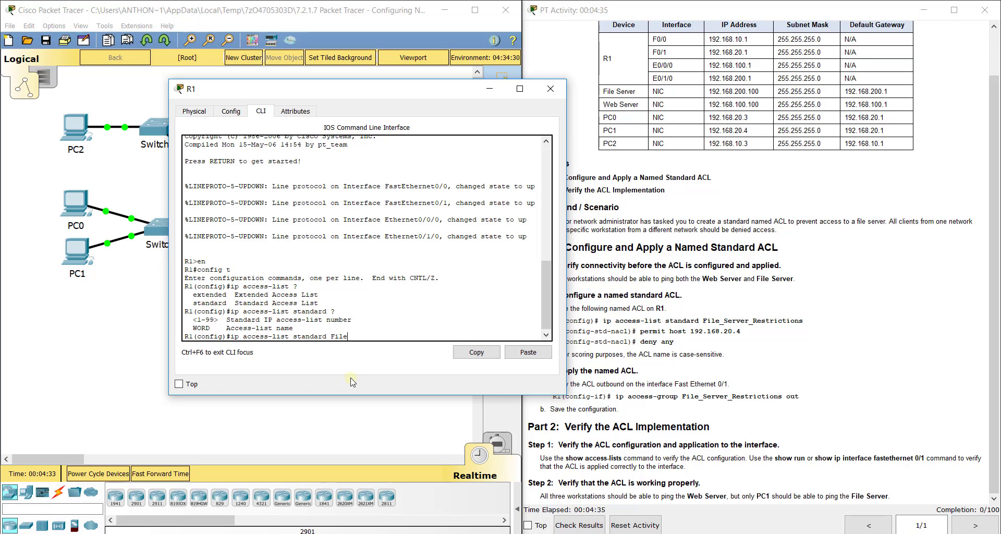
type("_Server_Restrictio")
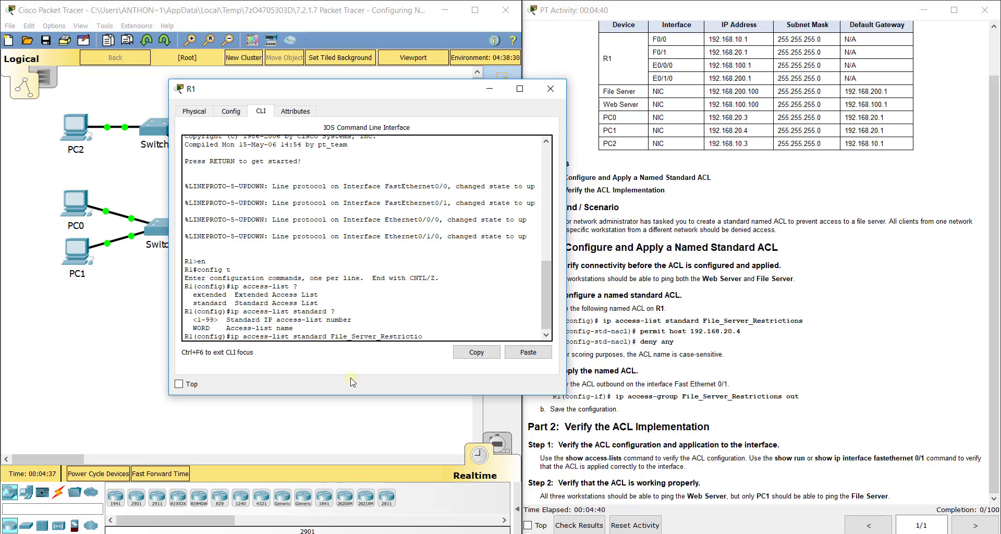
key("Return")
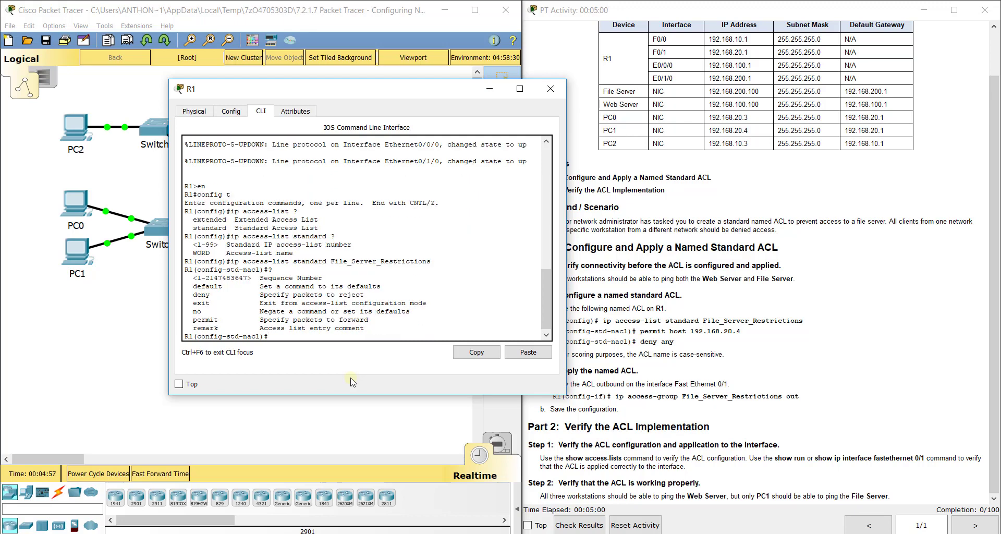
Add permit host 192.168.20.4 followed by deny any to the access list
type("perm")
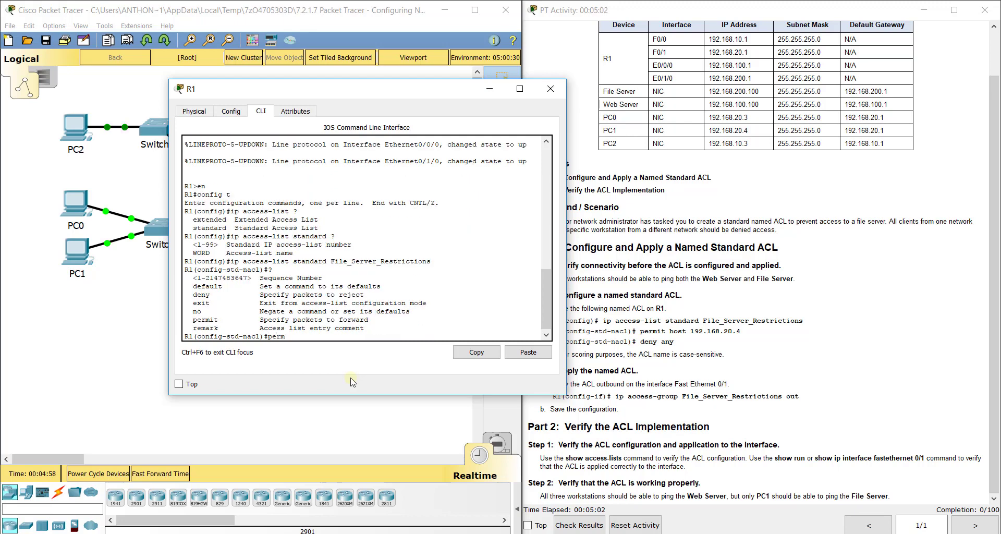
type("permit host")
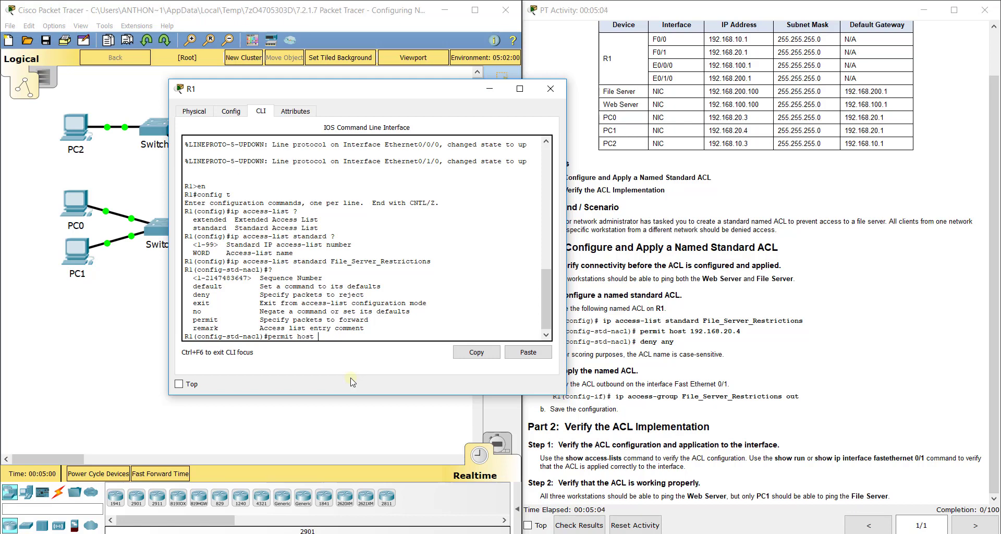
type("192.1")
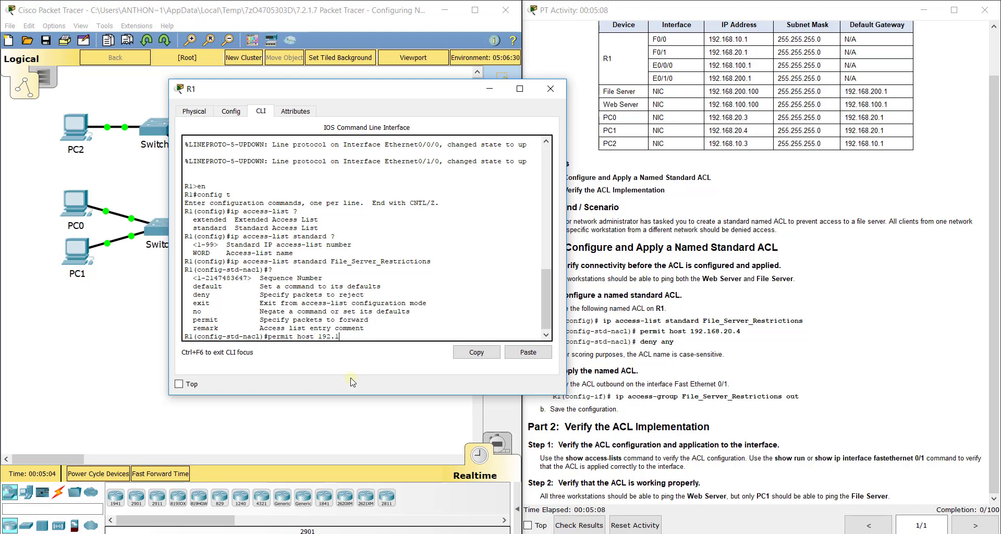
type("68.20.4")
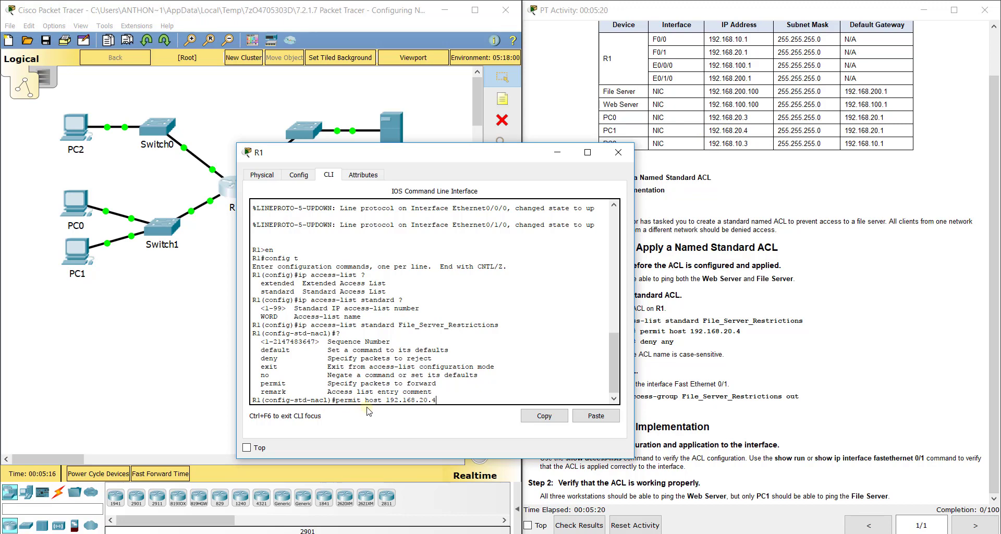
left_click_drag(433, 152, 389, 116)
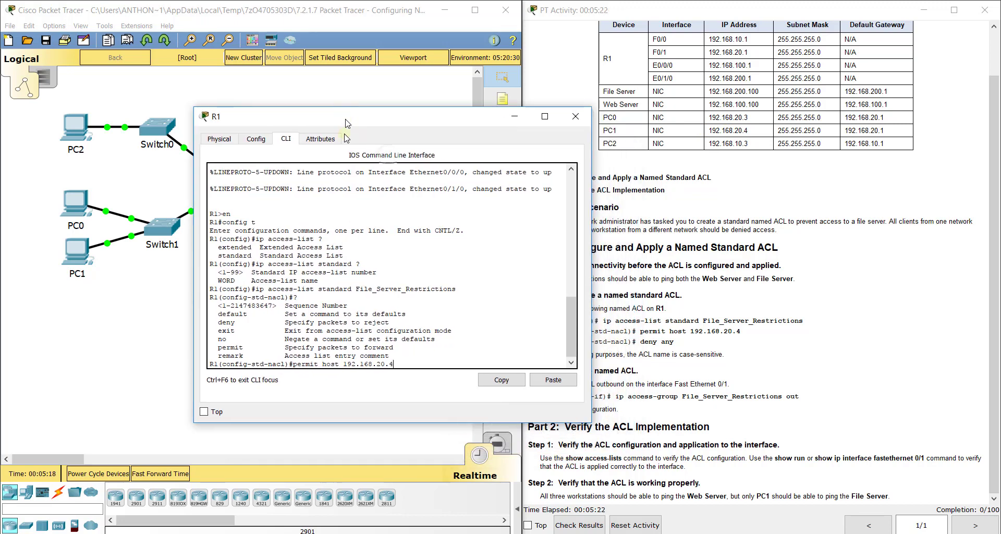
mouse_move(412, 419)
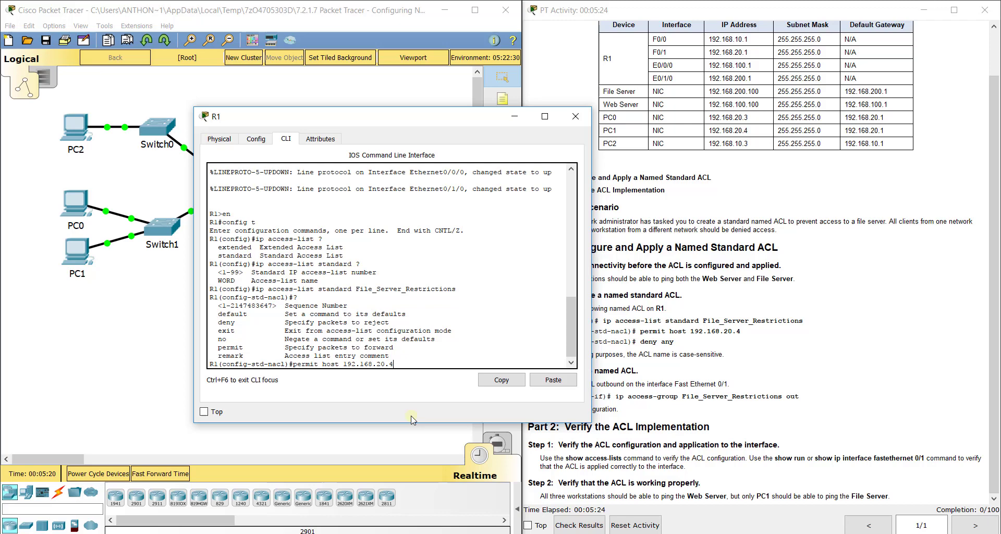
key("Return")
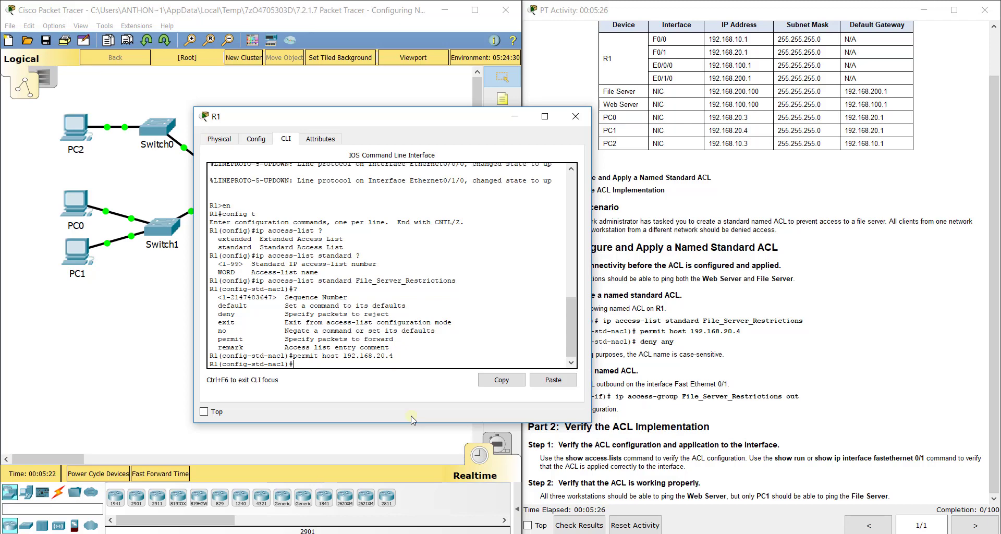
type("deny any")
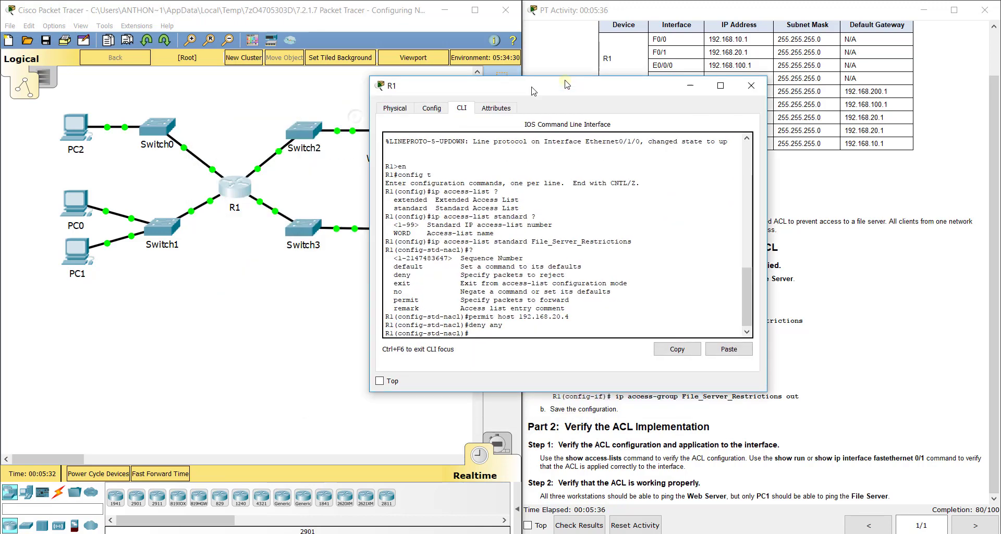
Enable 'Always Show Port Labels in Logical Workspace' in Preferences to label every link
left_click_drag(533, 84, 565, 84)
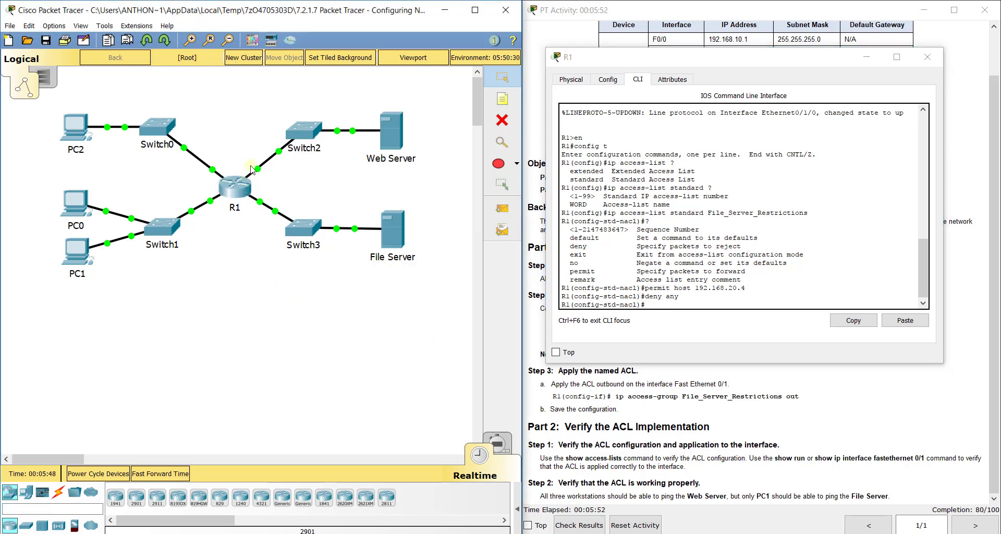
mouse_move(257, 172)
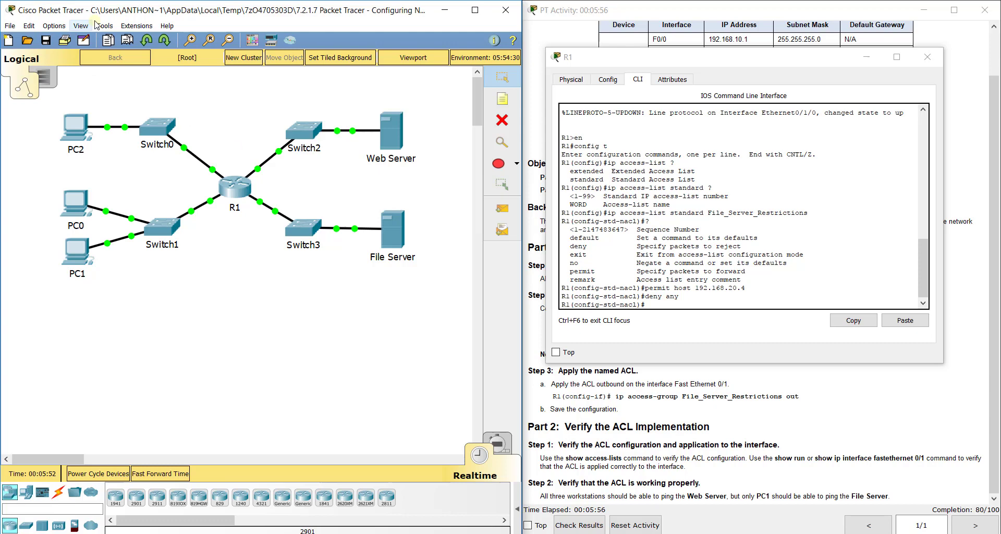
left_click(54, 25)
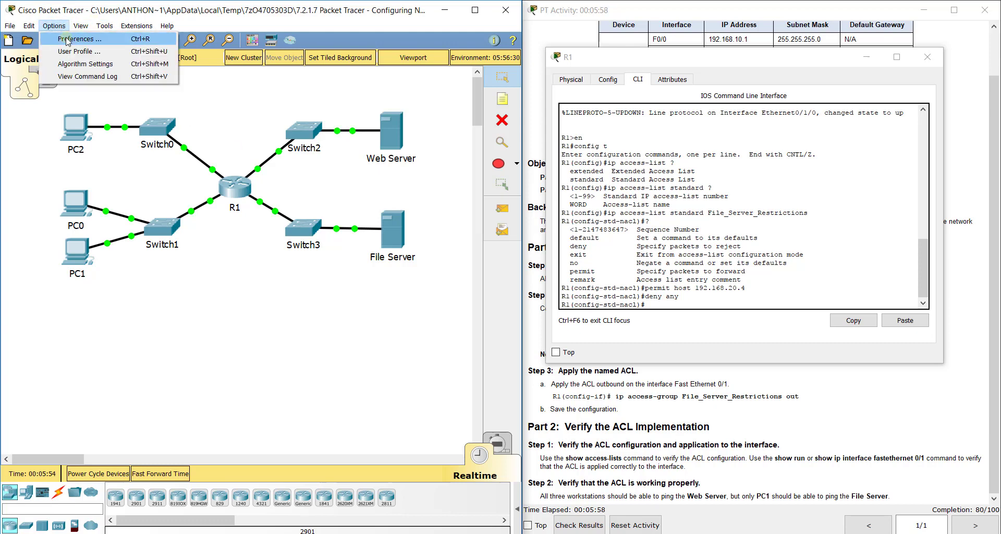
left_click(79, 39)
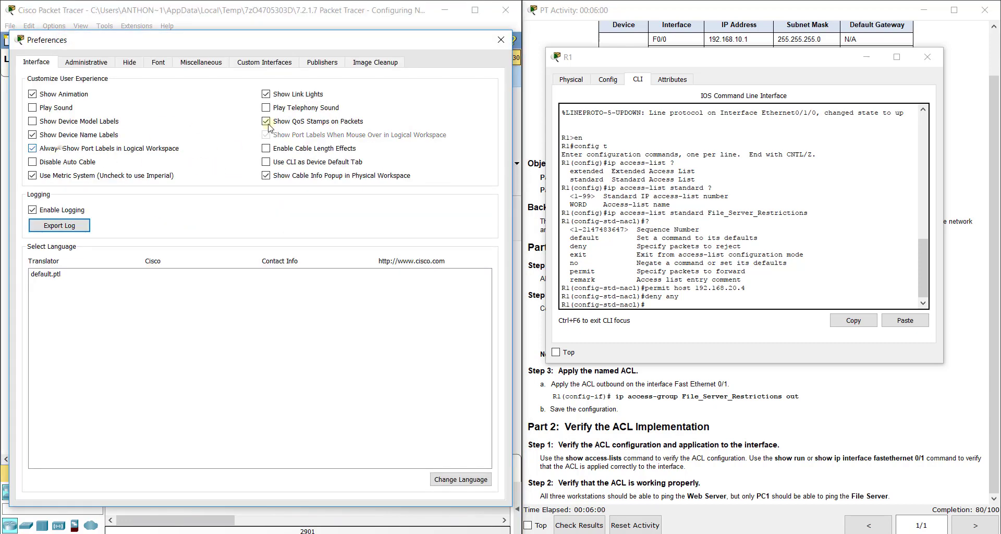
left_click(501, 40)
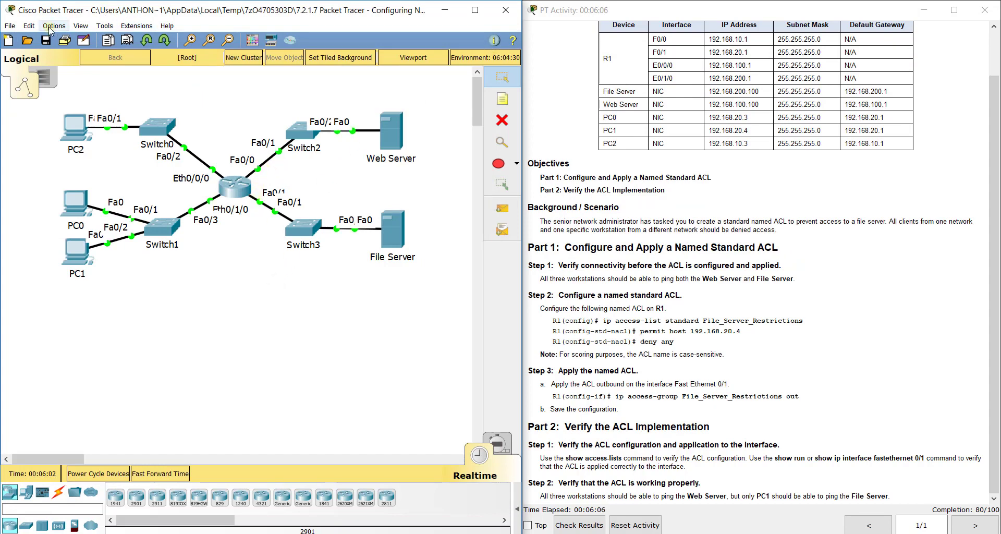
Turn port labels back off and place a note reading Fa0/1 beside R1's Switch3 link
left_click(53, 25)
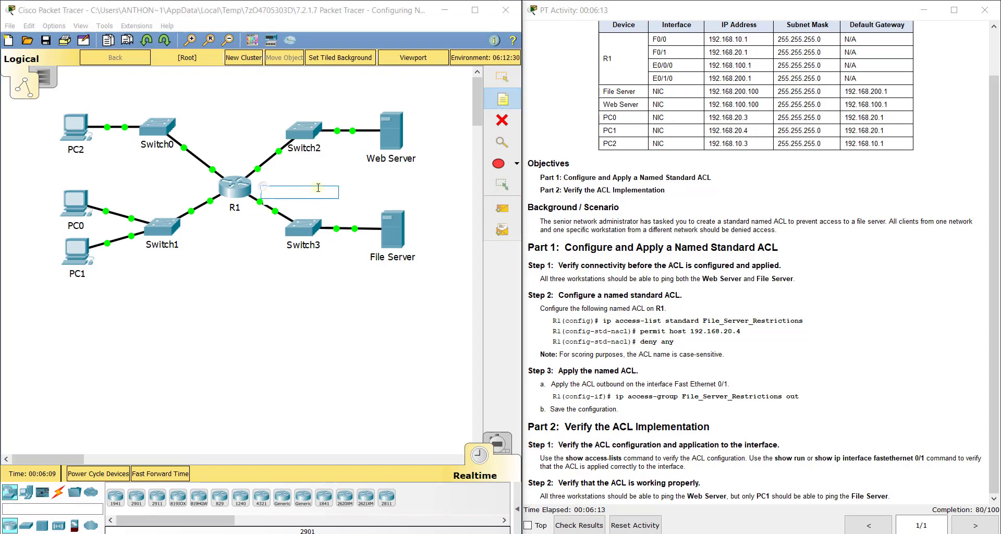
type("Fa0/1")
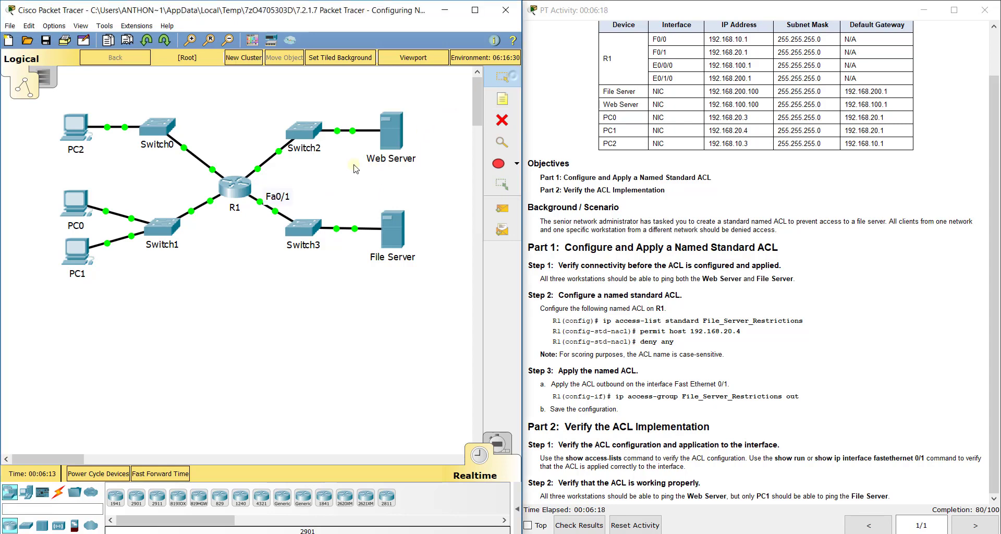
mouse_move(260, 205)
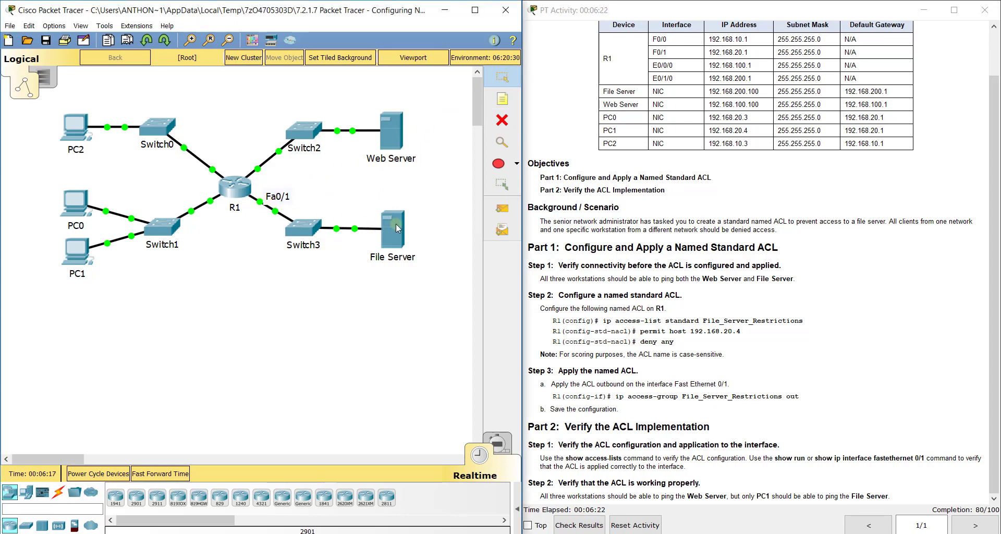
mouse_move(391, 294)
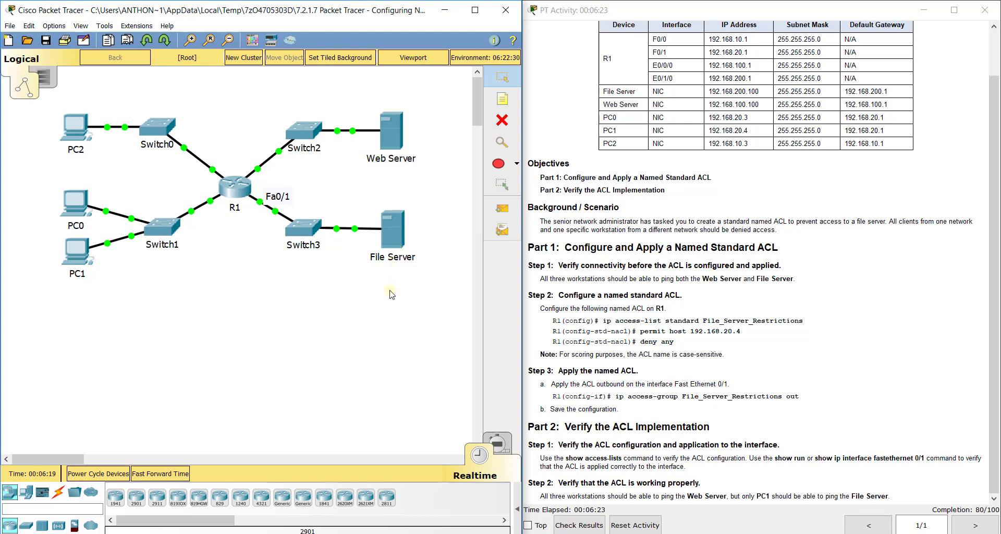
mouse_move(241, 238)
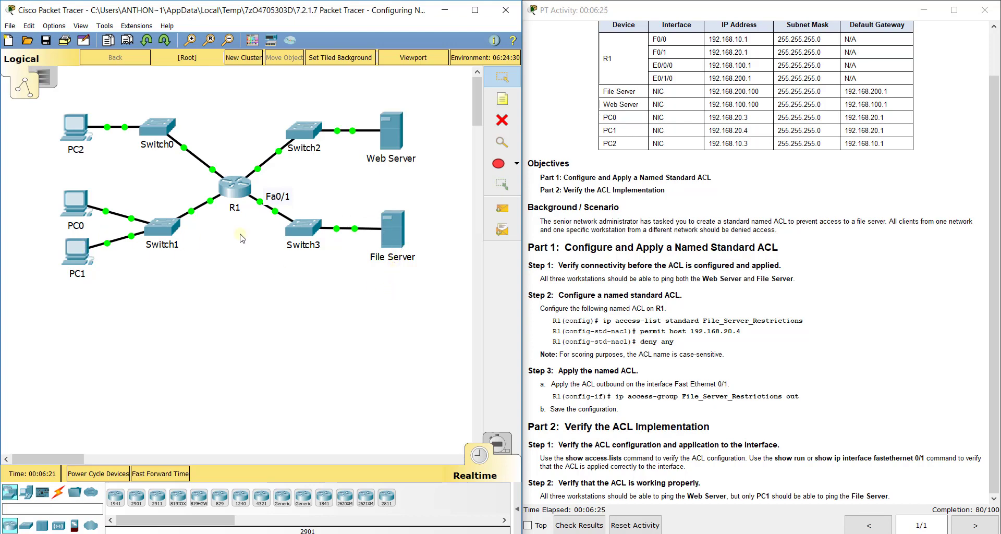
mouse_move(331, 235)
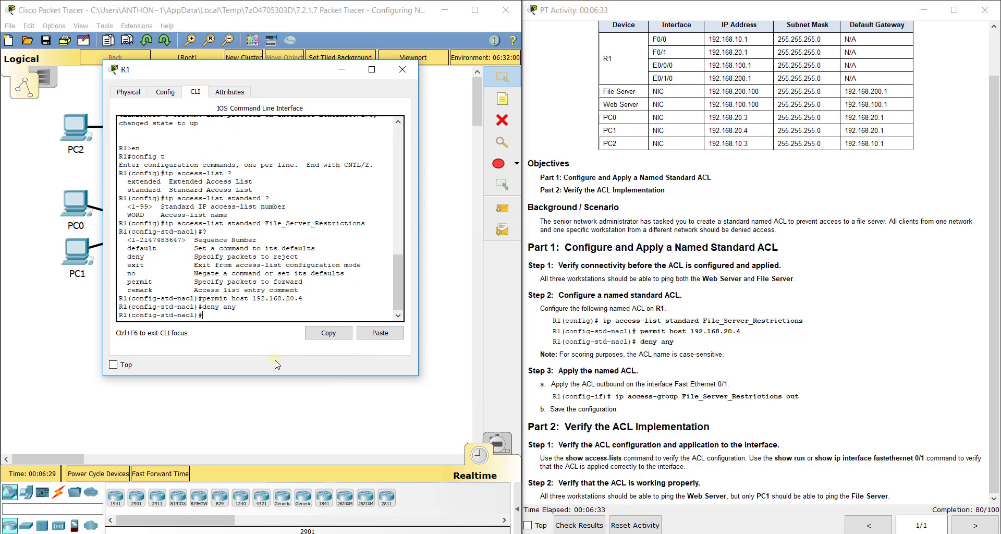
On interface fa0/1, set ip access-group File_Server_Restrictions out
type("int fa0/1")
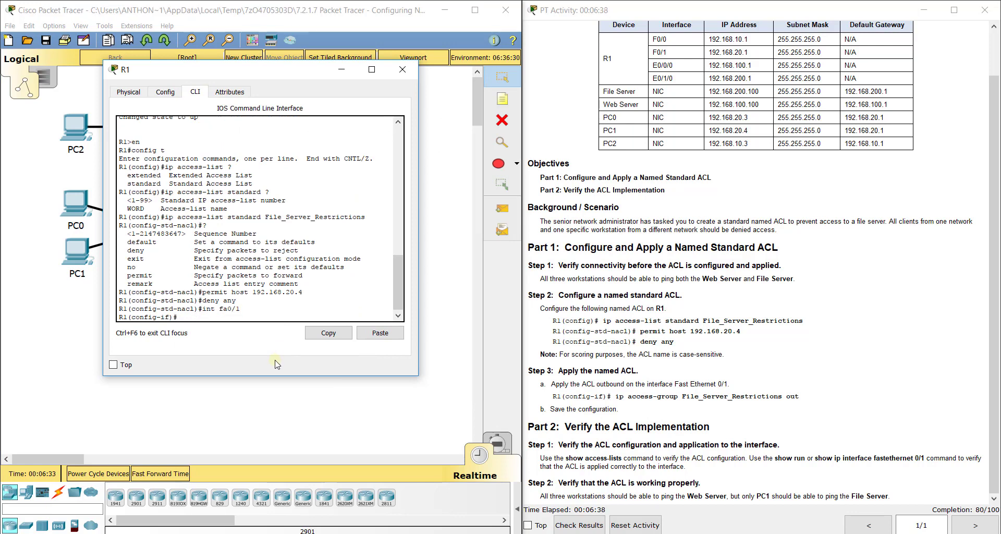
type("ip access-group")
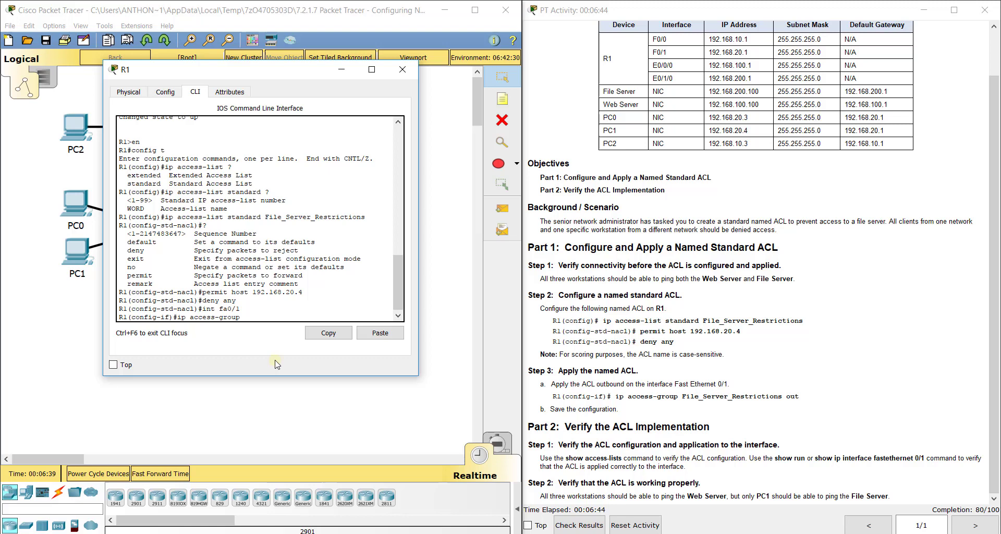
type("Fi")
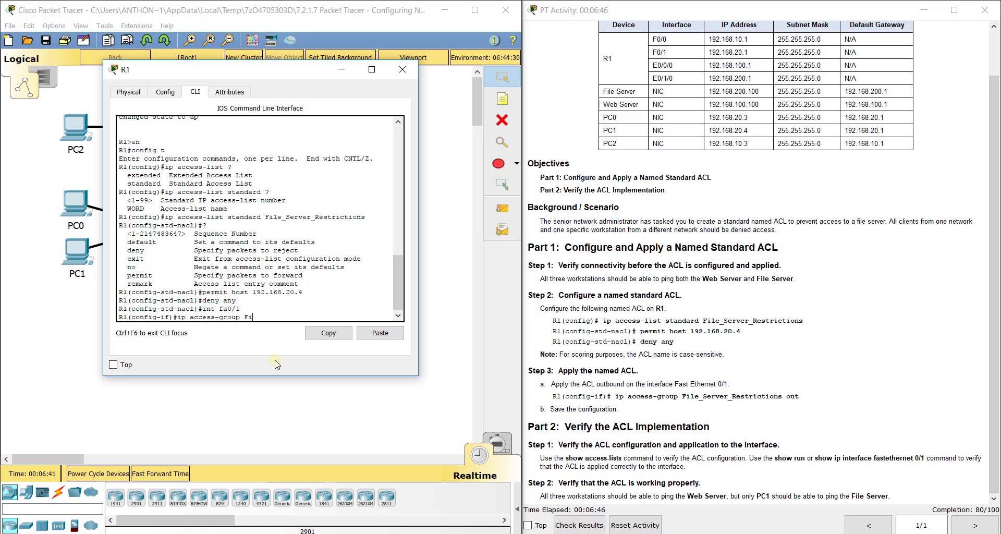
type("le_Server")
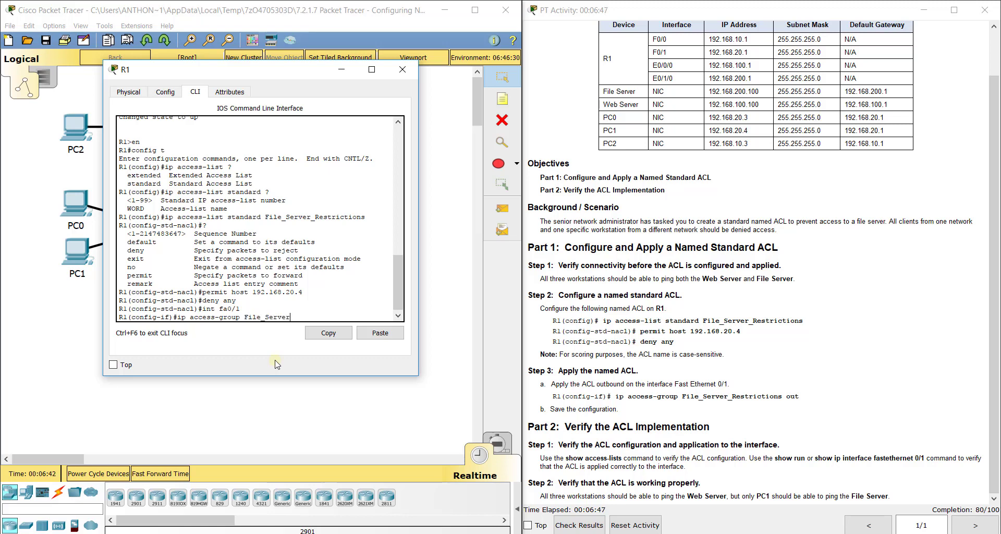
type("Res")
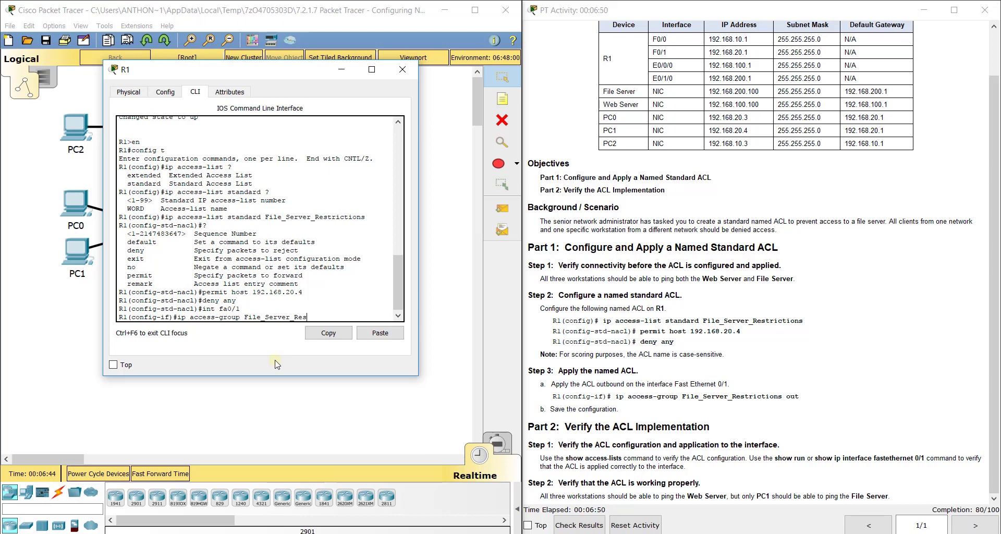
type("trictions out")
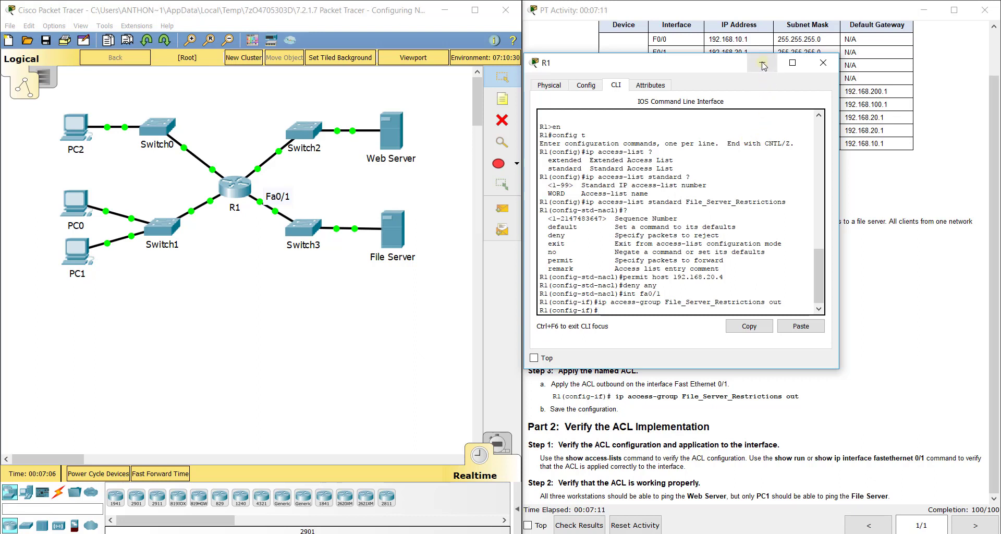
Run do show ip access-list and mark the 10 permit host 192.168.20.4 / 20 deny any entries
type("do")
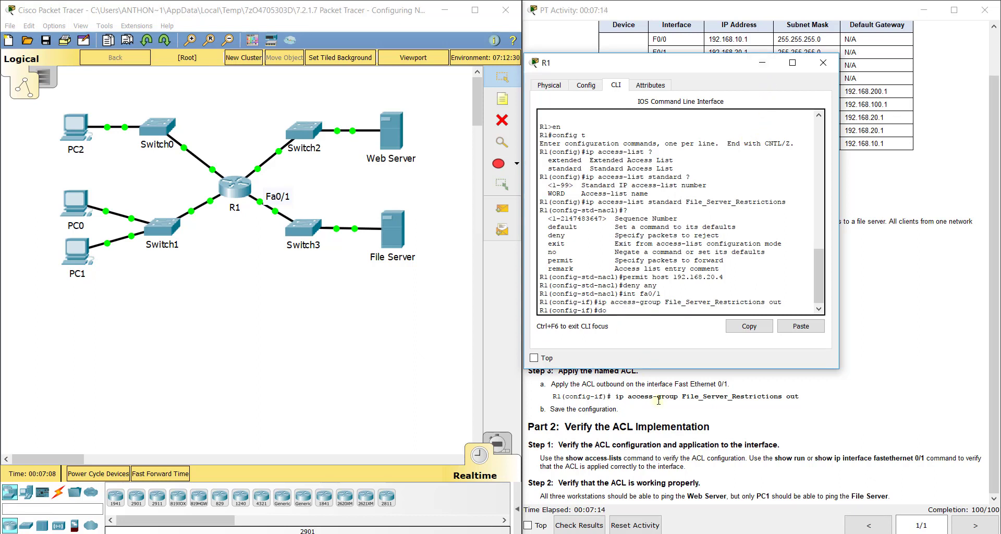
type("show ip-acce")
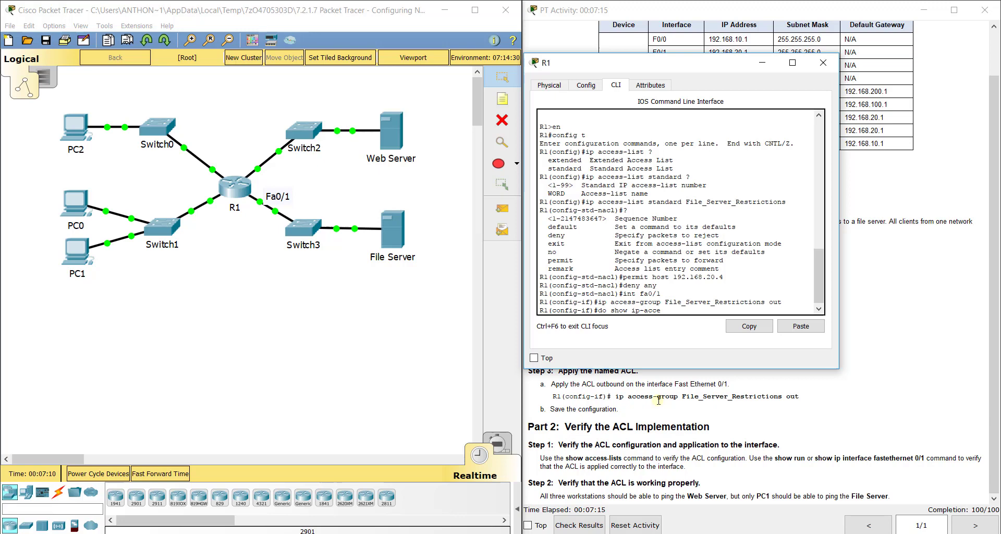
key("Return")
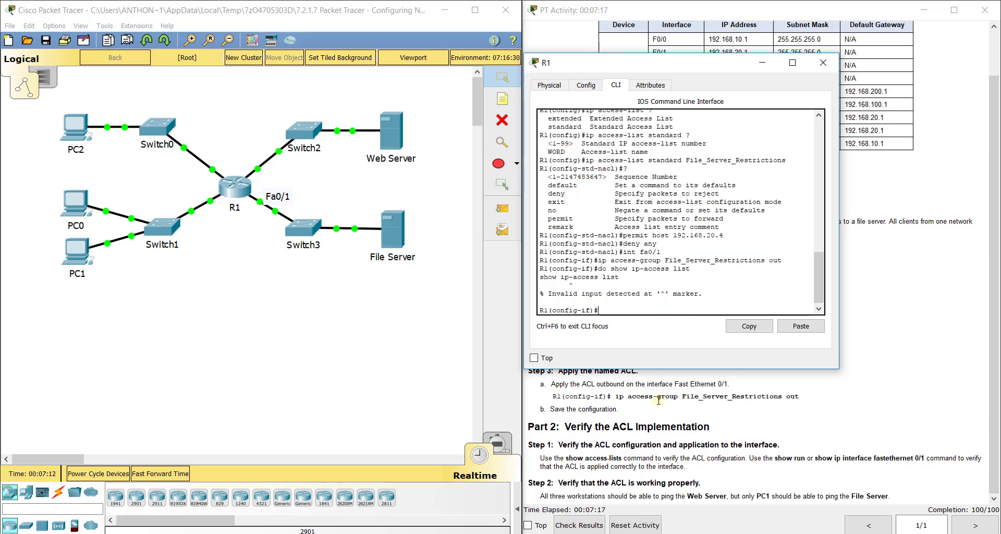
type("do show ip-access list")
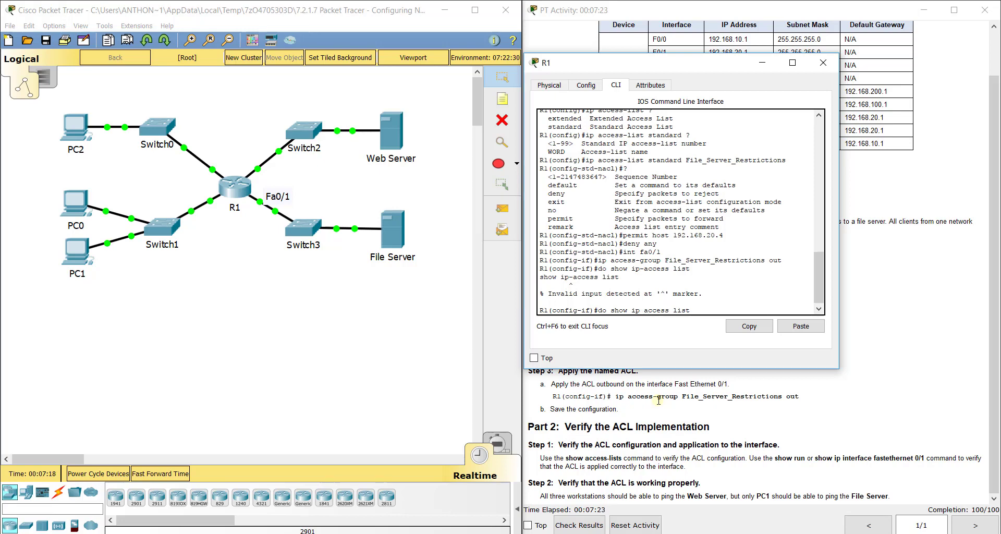
key("Return")
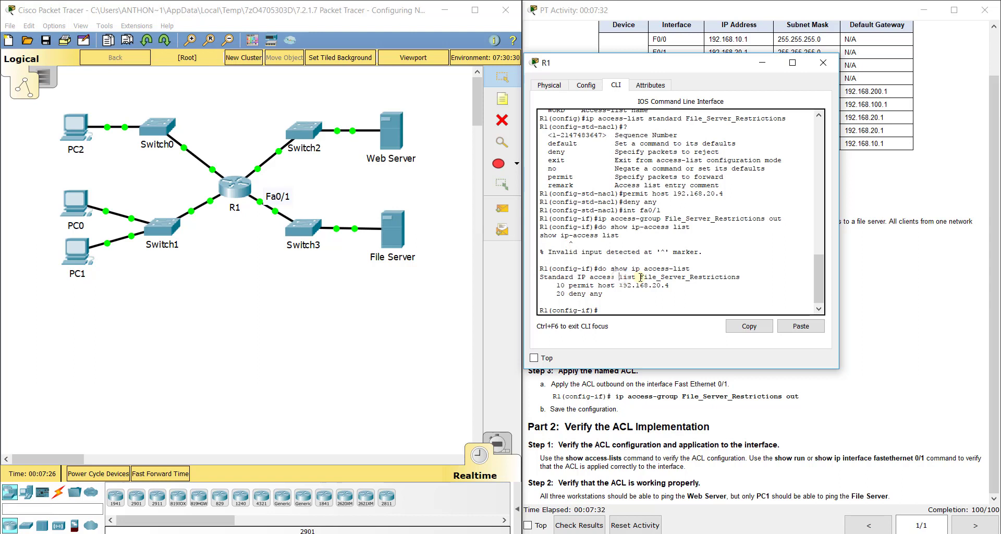
double_click(690, 276)
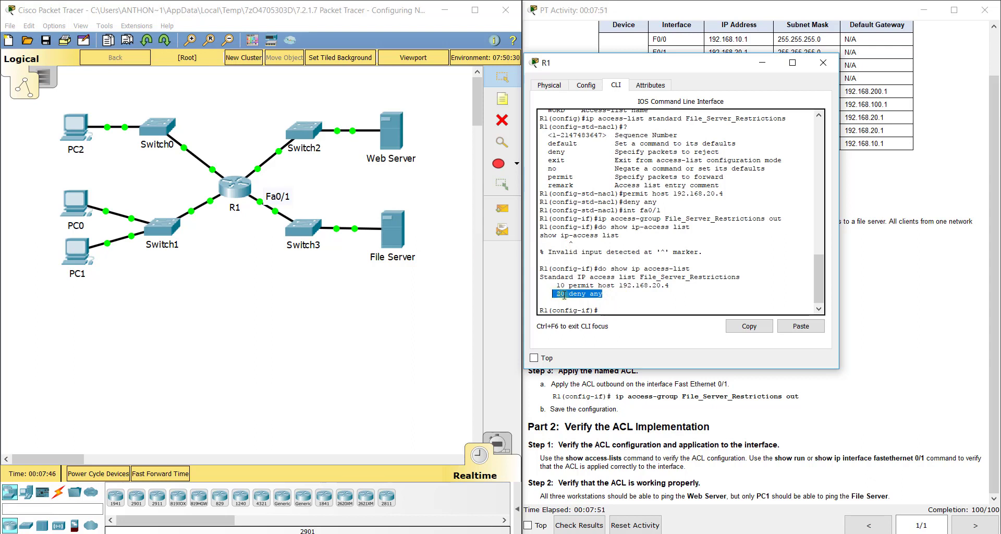
mouse_move(795, 118)
type("do copy run start")
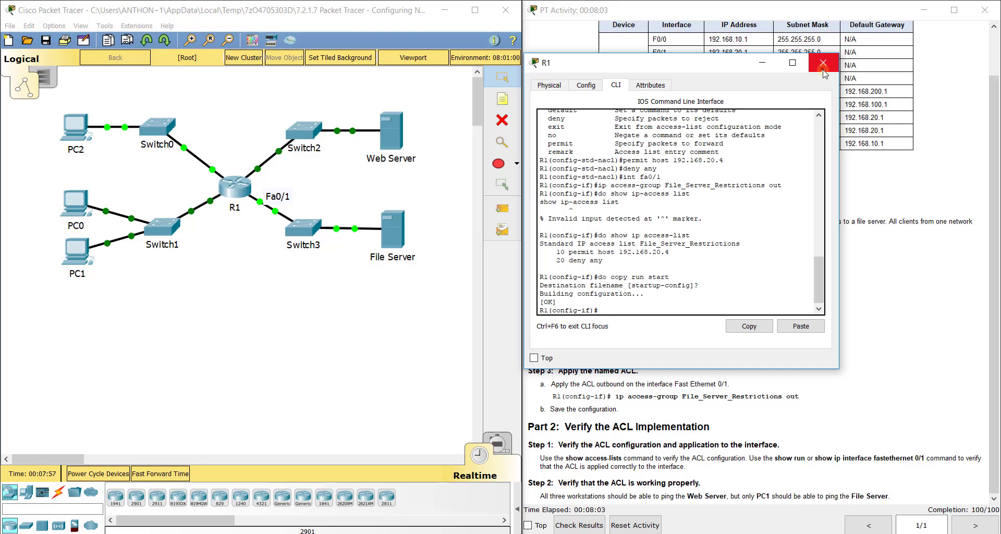
Close R1's configuration window after saving the running config to startup
left_click(823, 63)
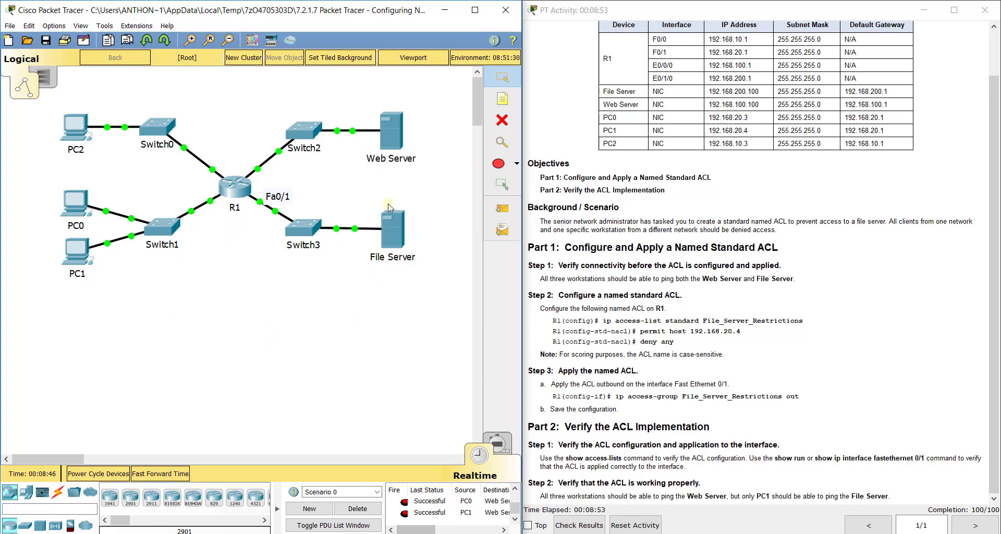
mouse_move(261, 205)
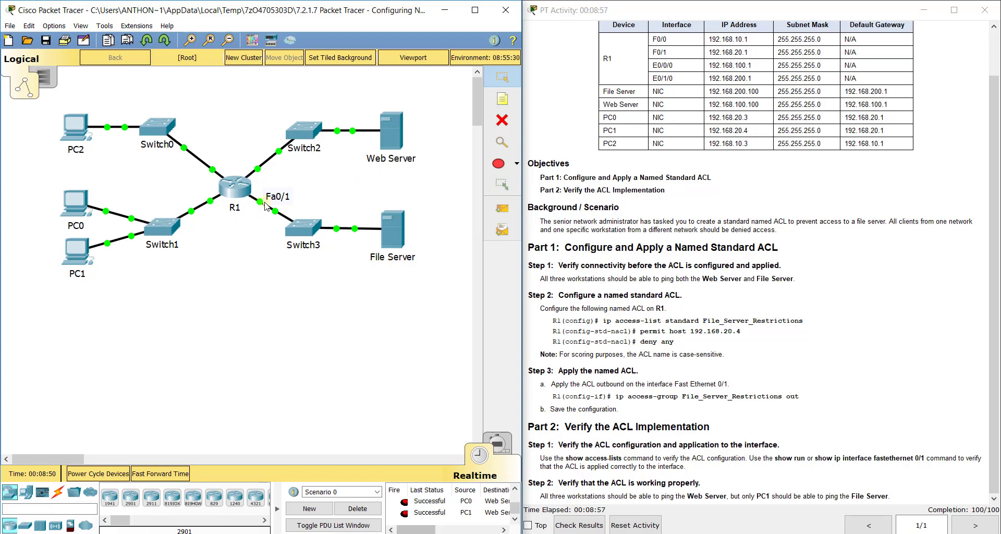
mouse_move(331, 341)
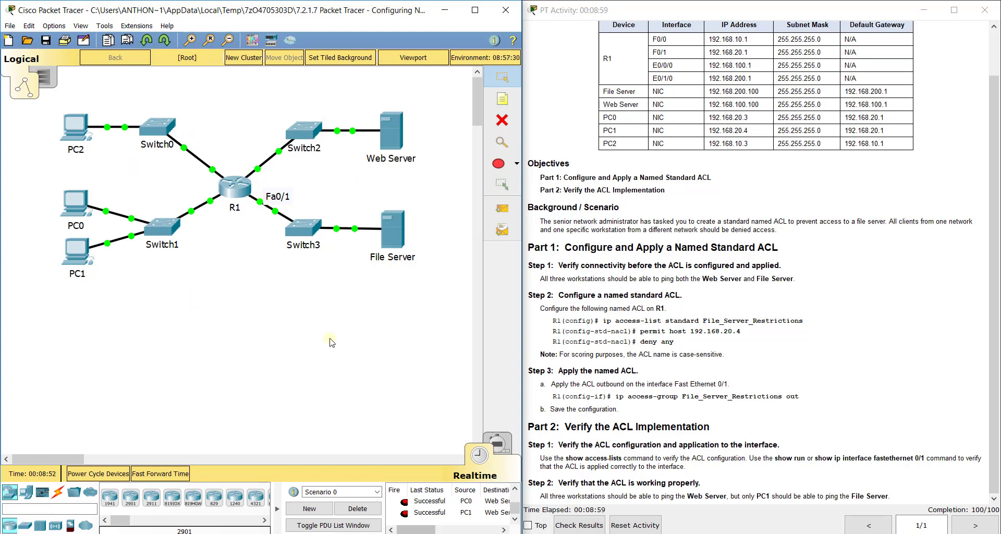